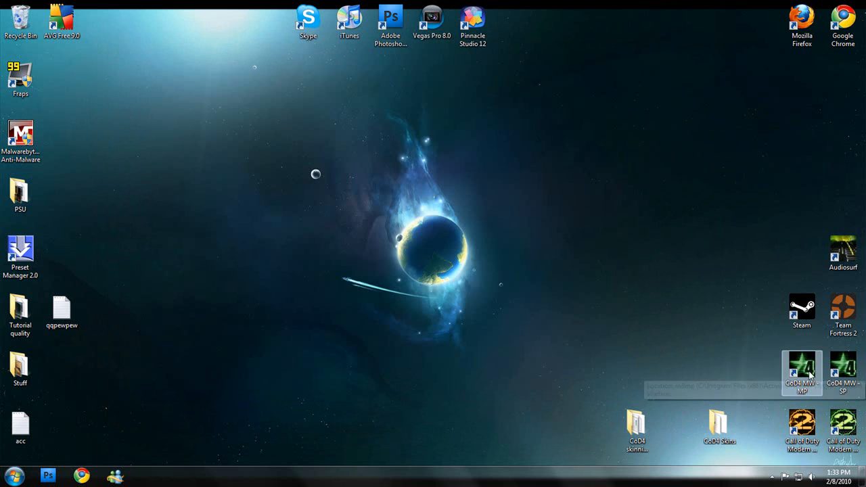
Launch Call of Duty 4 multiplayer from the CoD4 MW MP desktop shortcut.
double_click(800, 372)
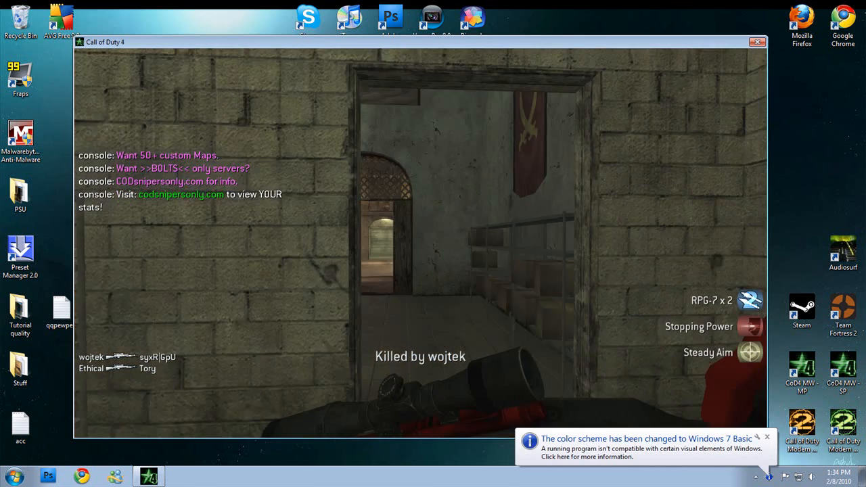